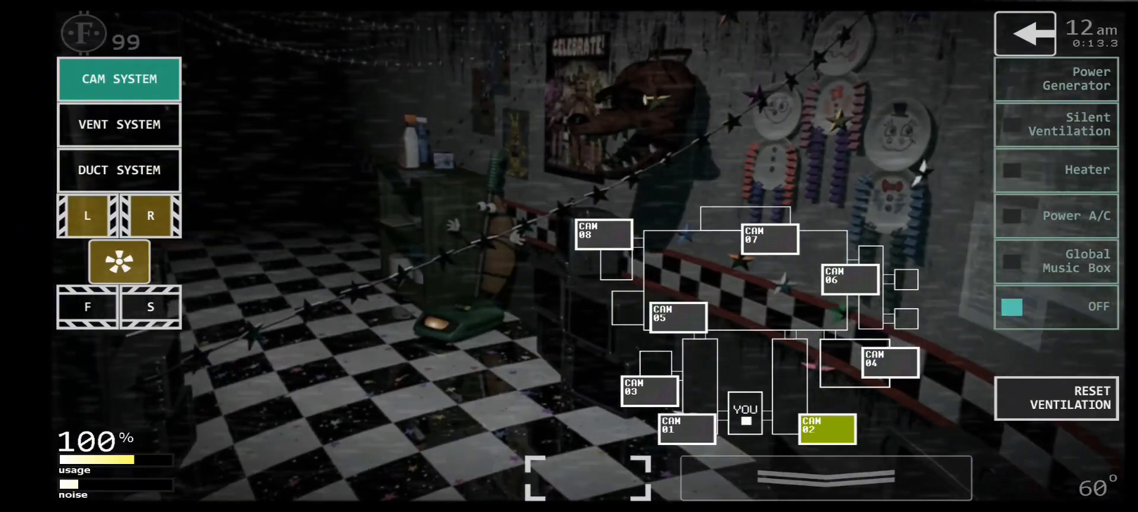
# Check the curtained area, prize counter and showtime stage on cameras 05, 07 and 06.
pyautogui.click(674, 320)
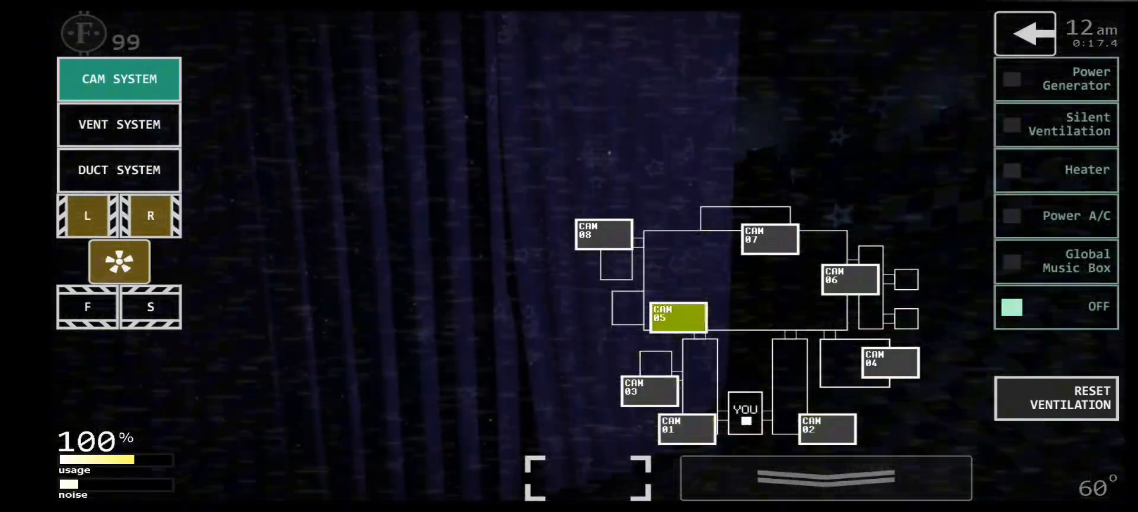
pyautogui.click(769, 240)
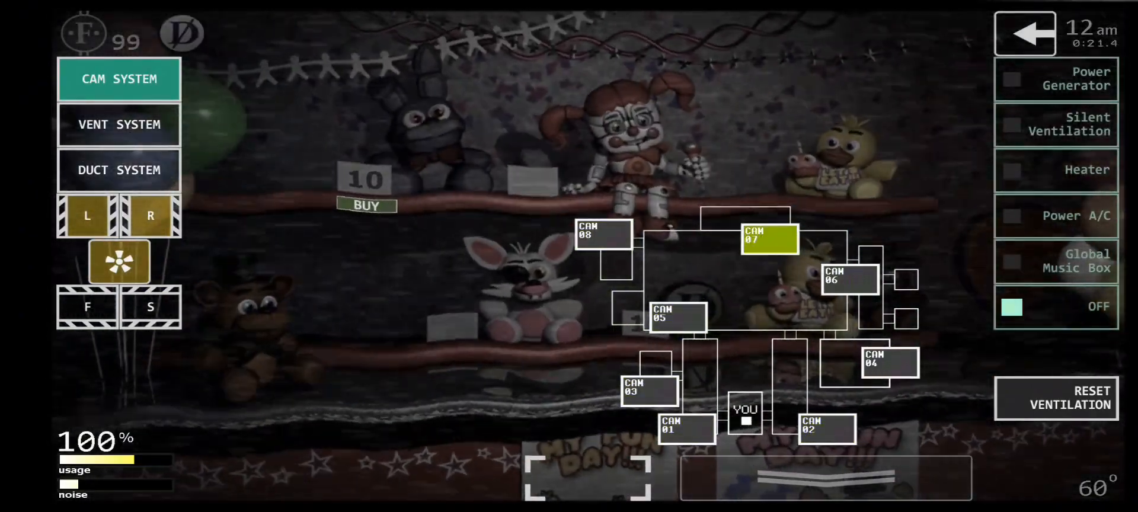
pyautogui.click(849, 279)
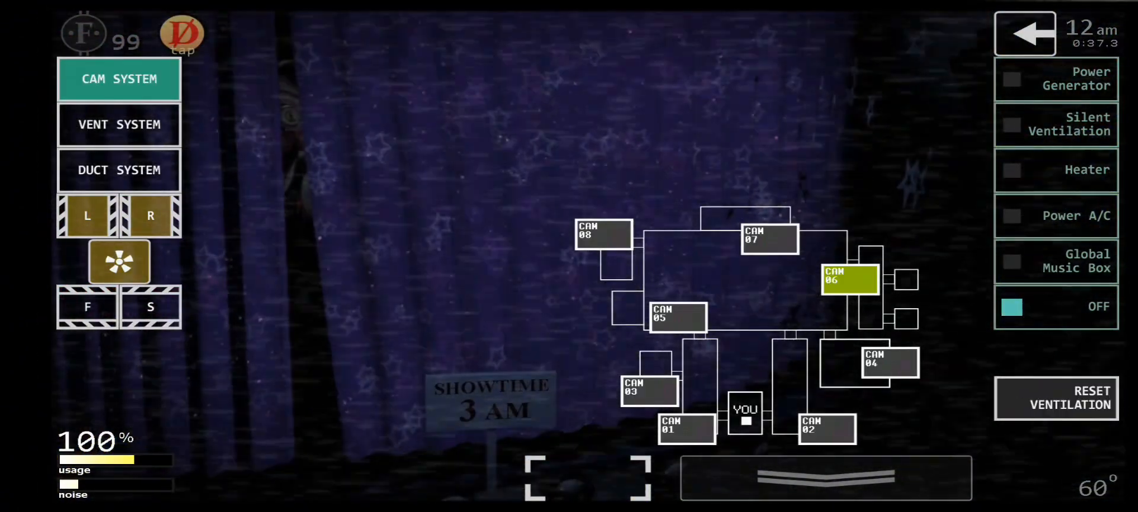
# View the duct lure map, then return to the security camera feeds.
pyautogui.click(118, 170)
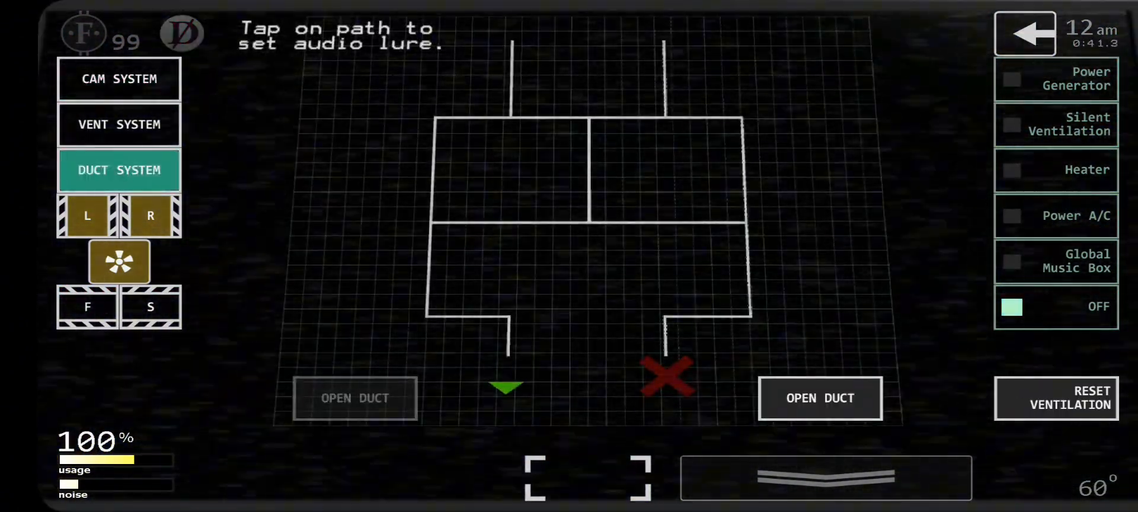
pyautogui.click(119, 78)
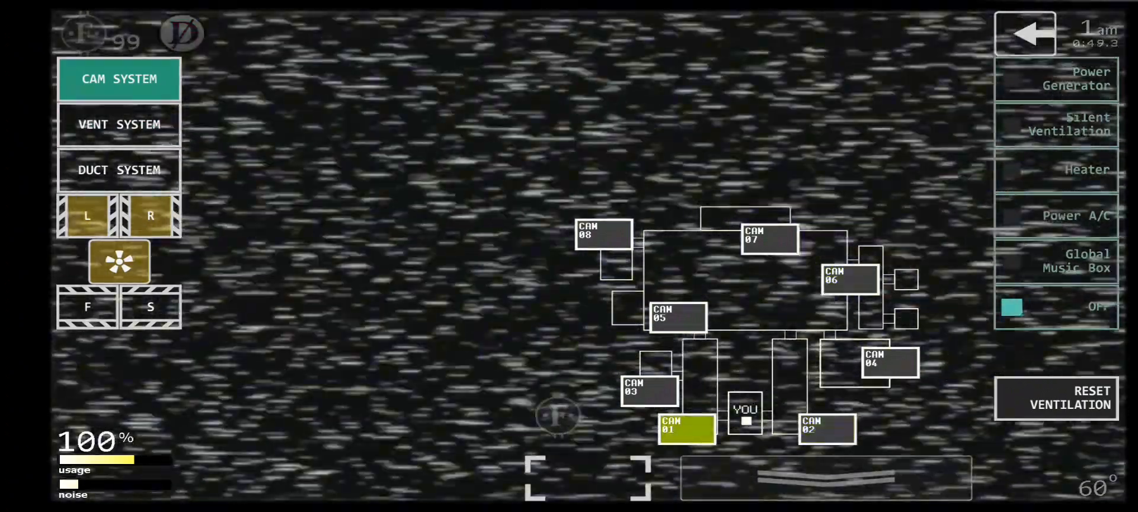
pyautogui.click(766, 237)
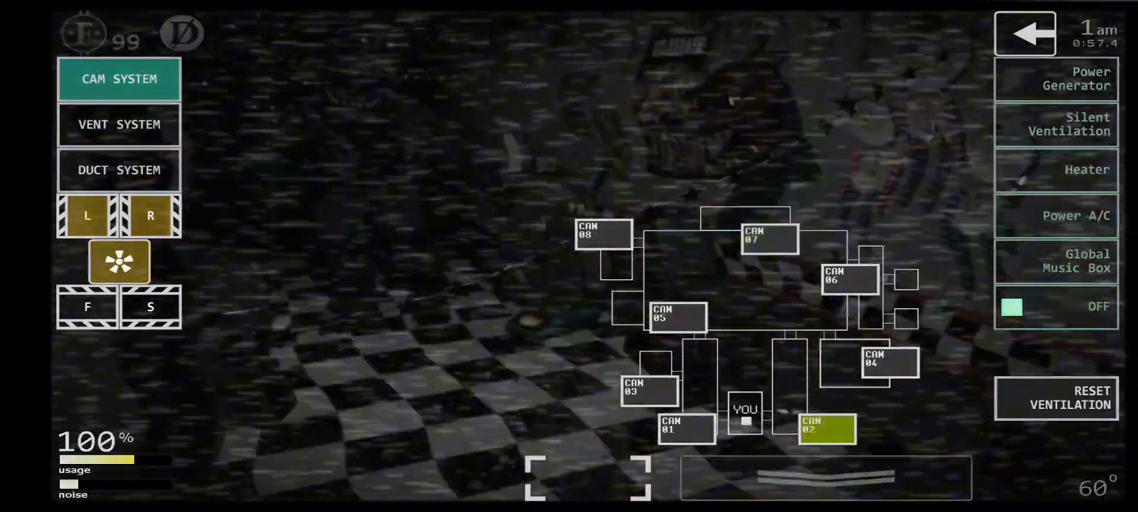
pyautogui.click(686, 433)
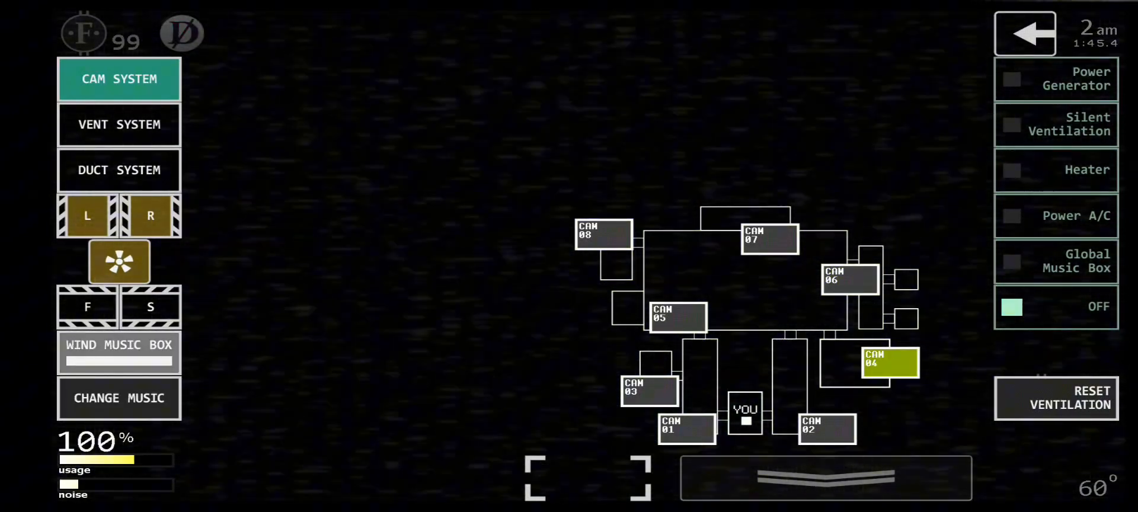
pyautogui.click(686, 433)
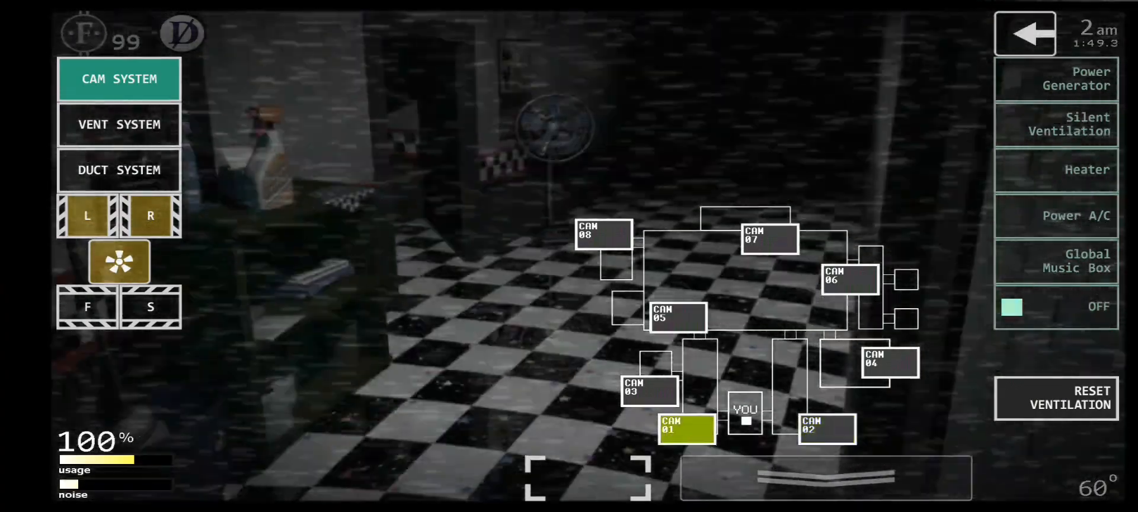